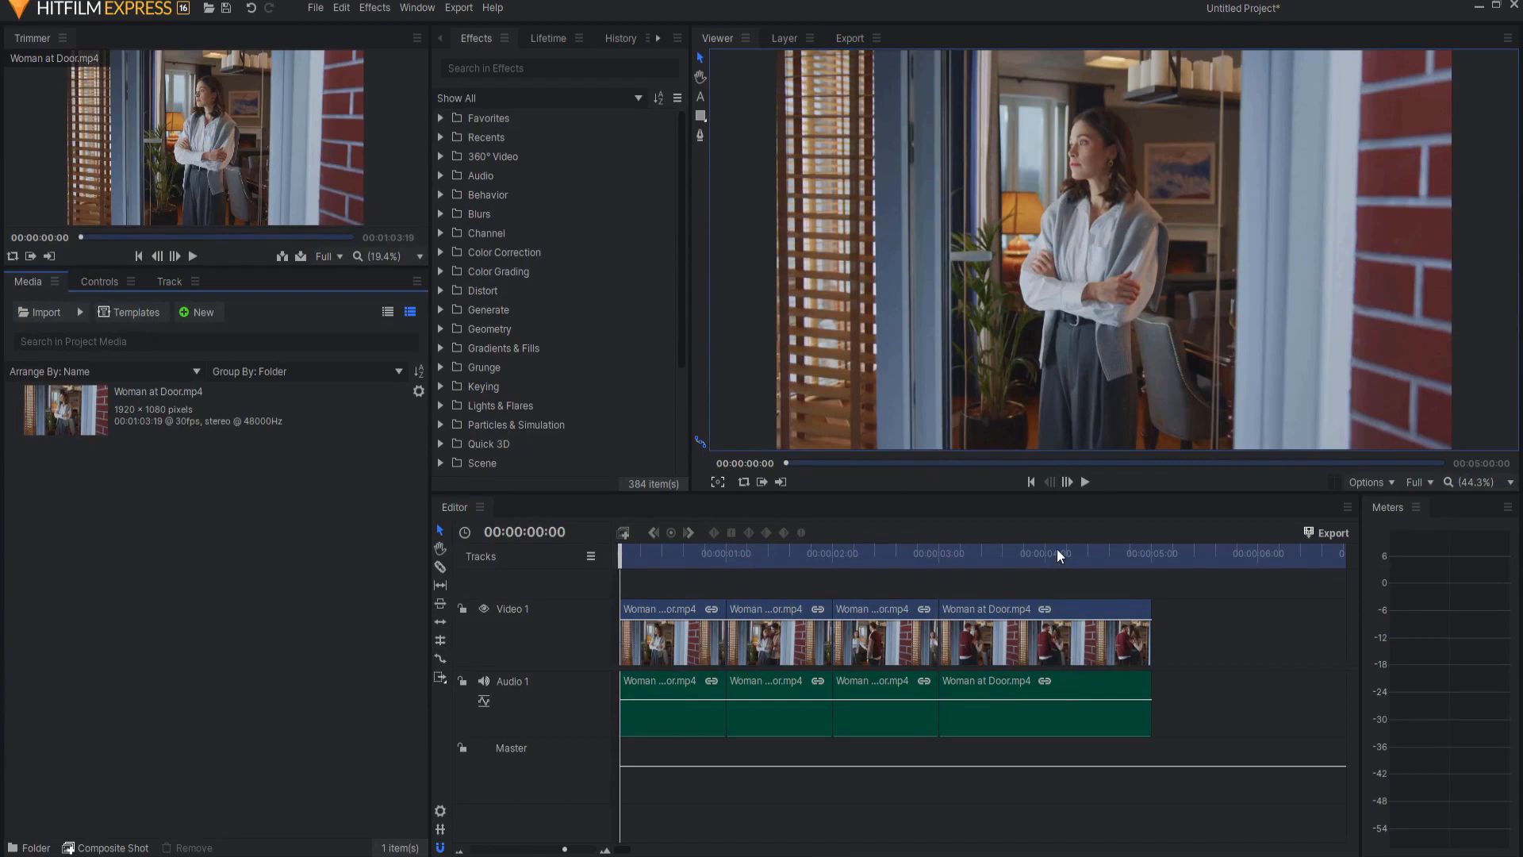
mouse_move(1091, 505)
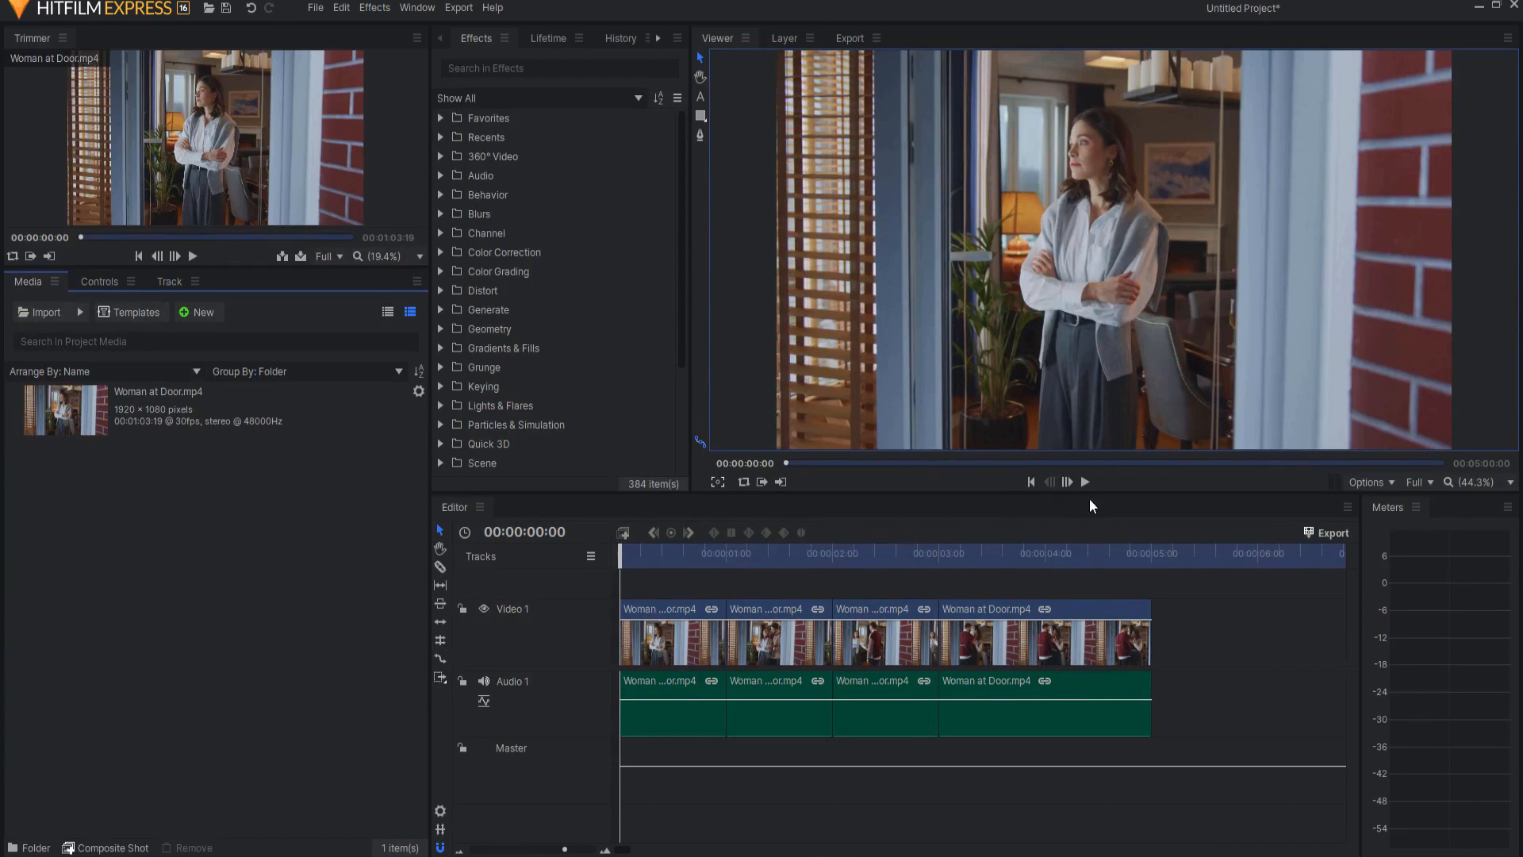
Preview the edit, then slice the Video 1 clip twice near 00:00:01:00
click(1085, 480)
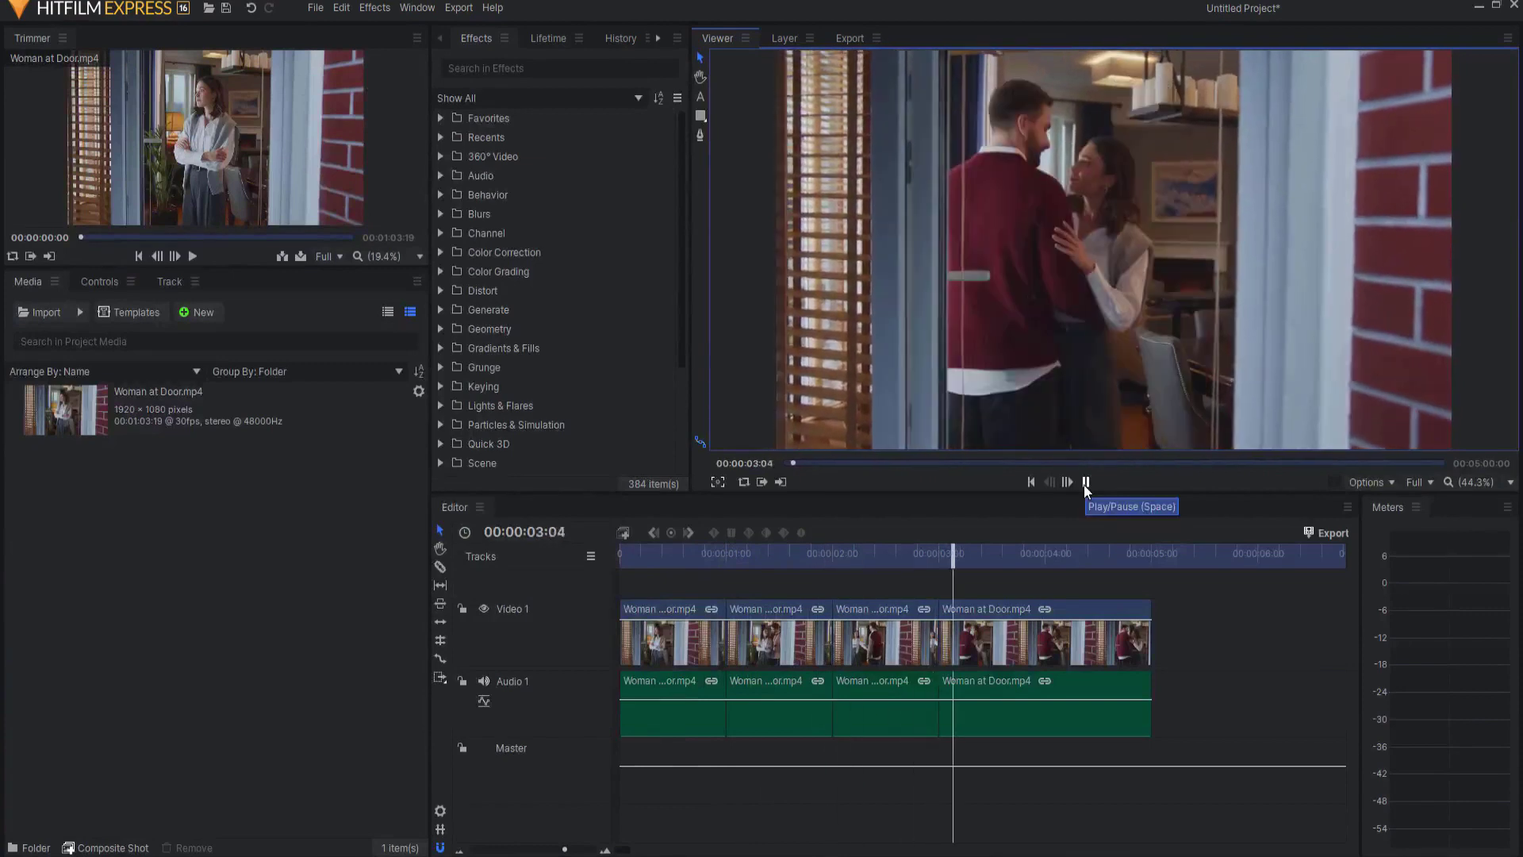
click(1085, 482)
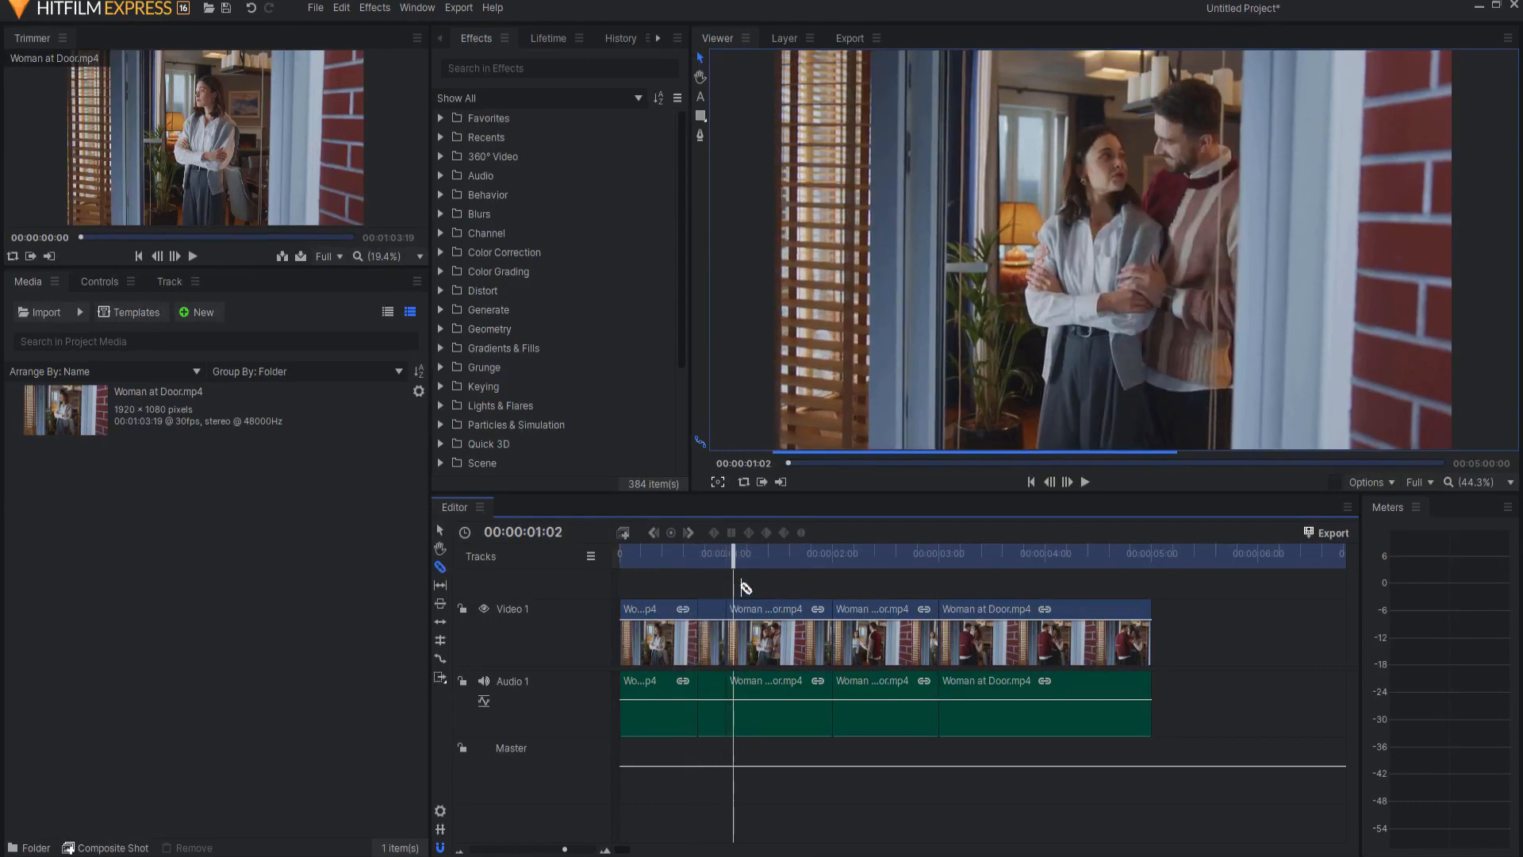
click(753, 553)
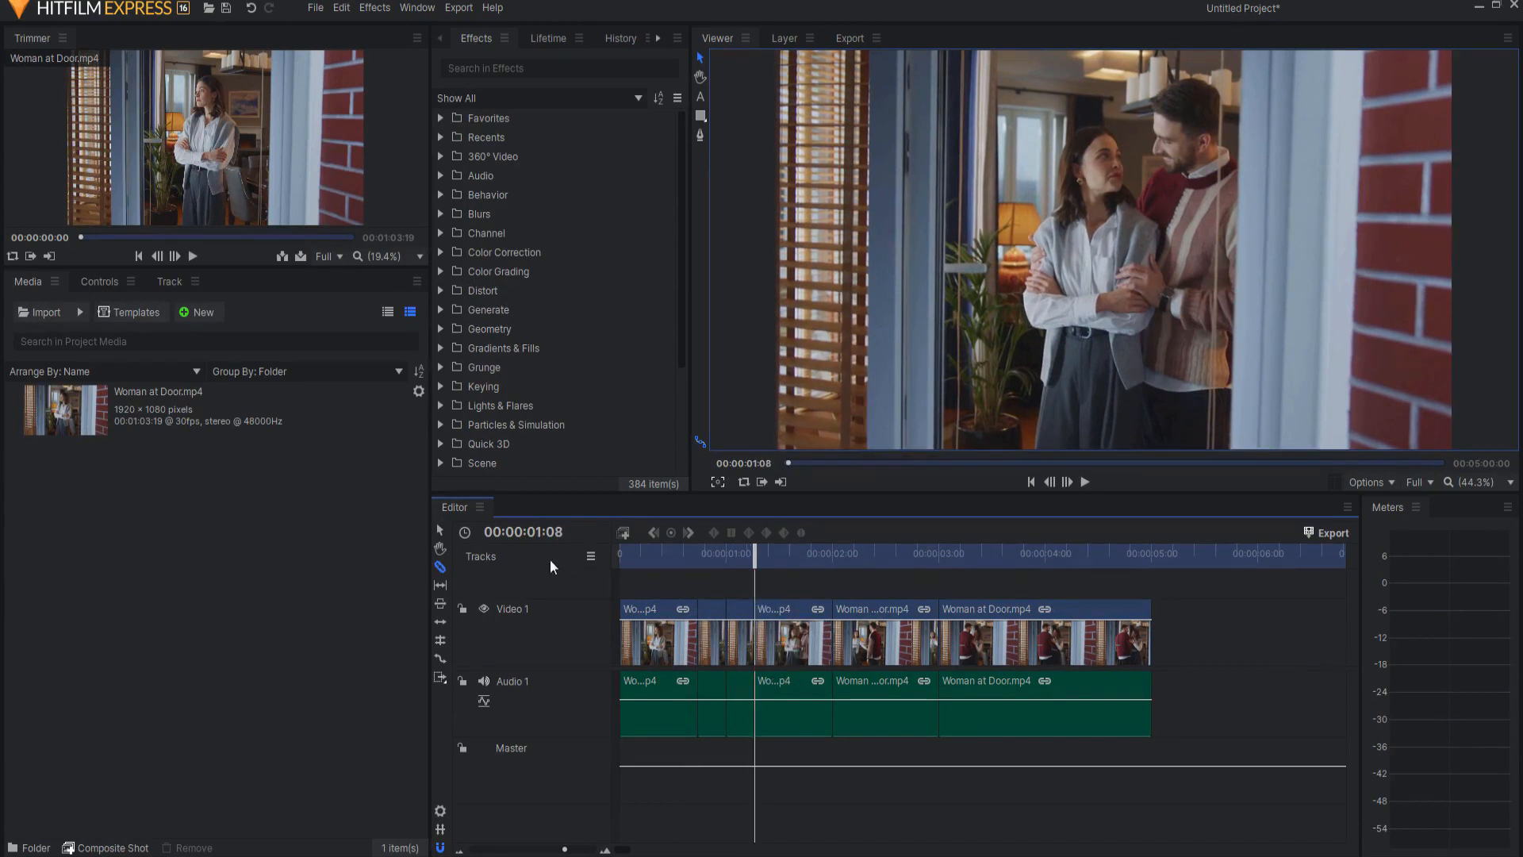
click(723, 622)
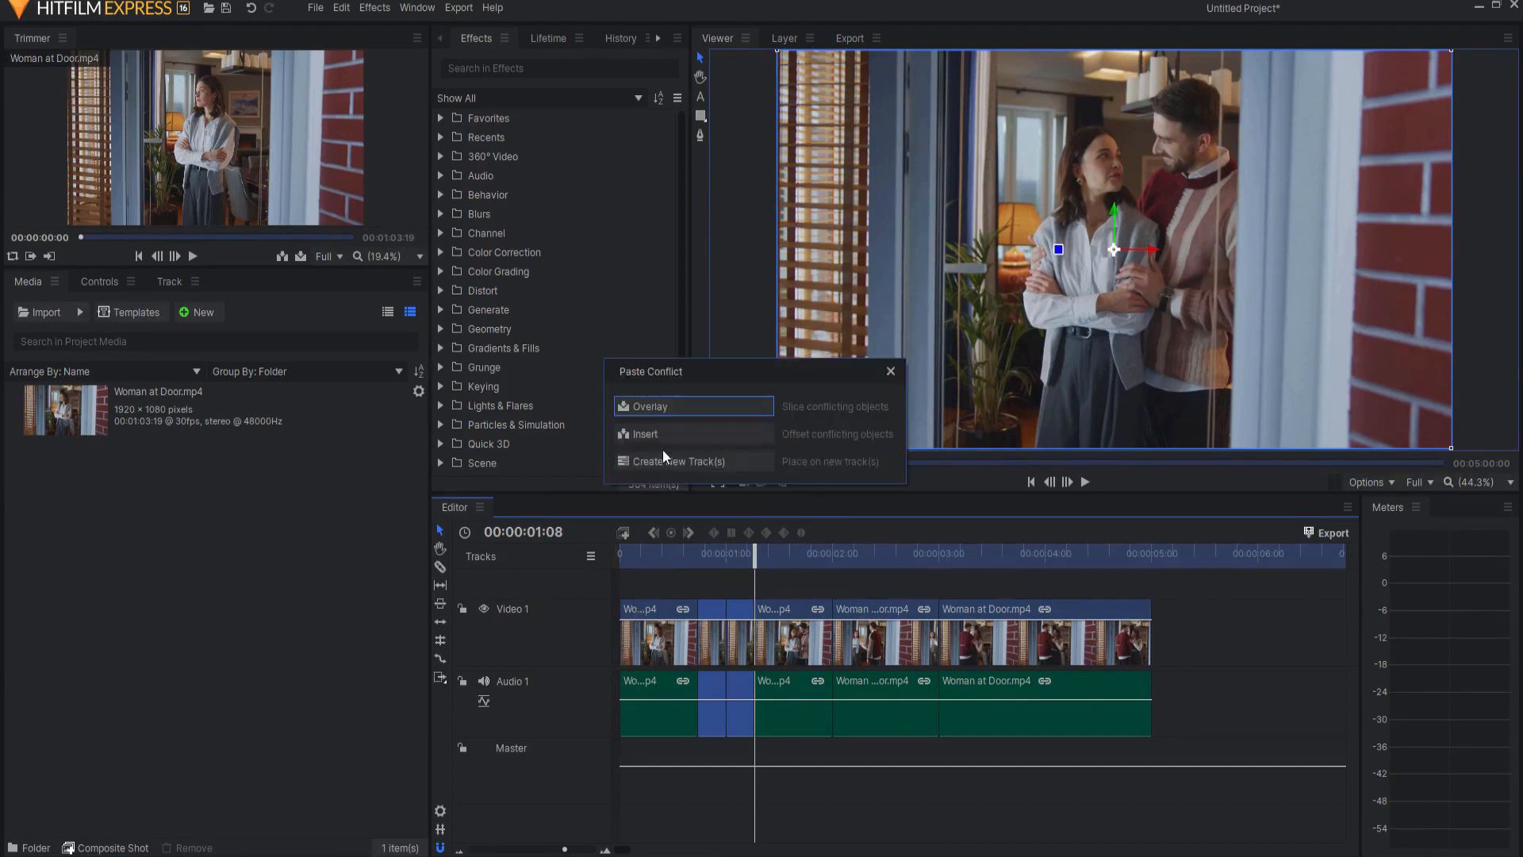
Resolve the paste conflict with Create New Track(s), placing the copy on Video 2
click(677, 460)
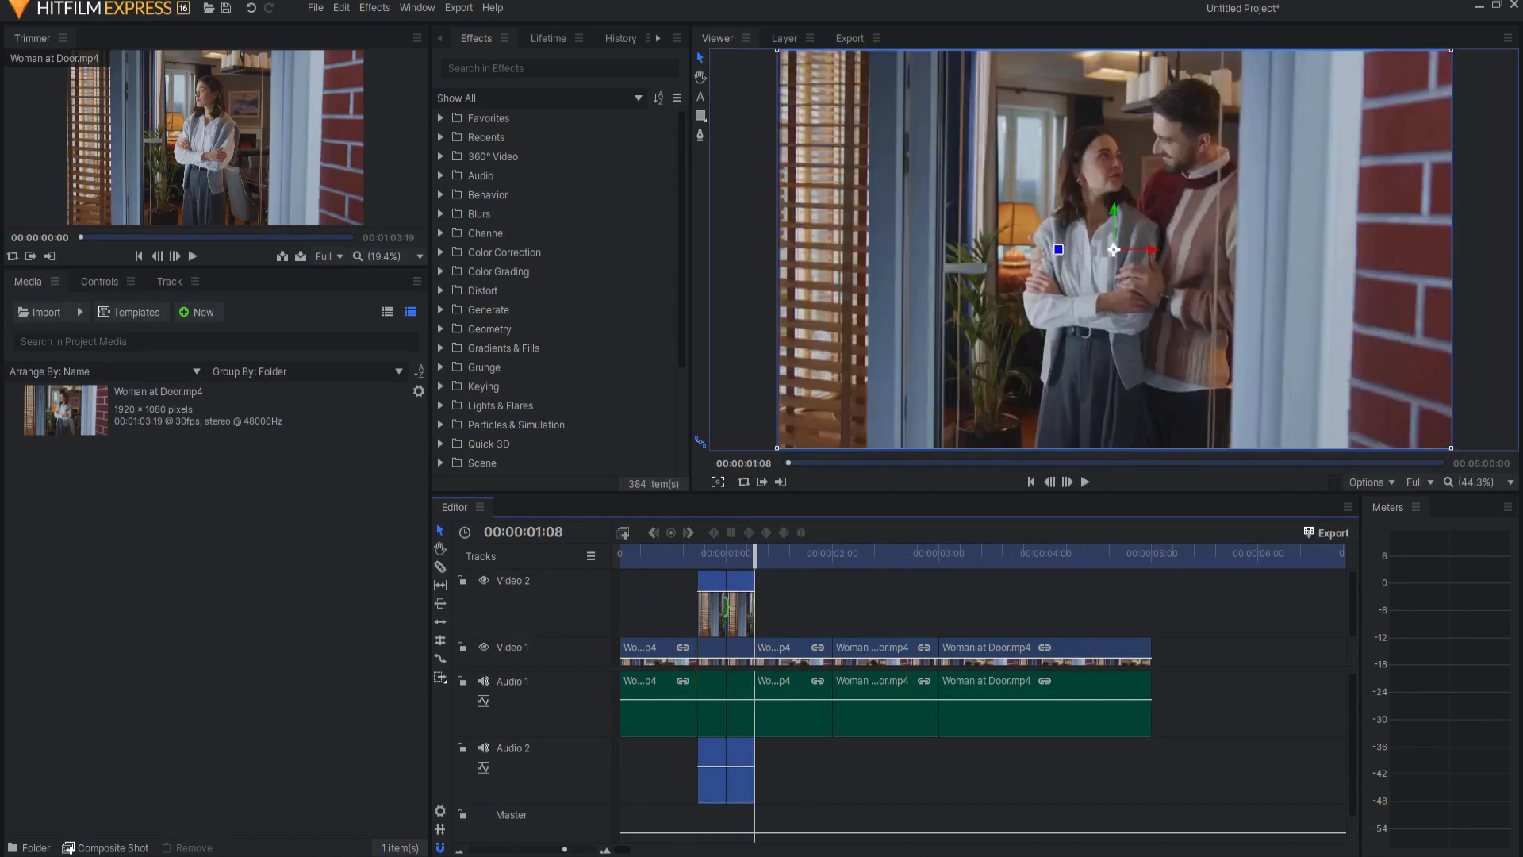
mouse_move(746, 760)
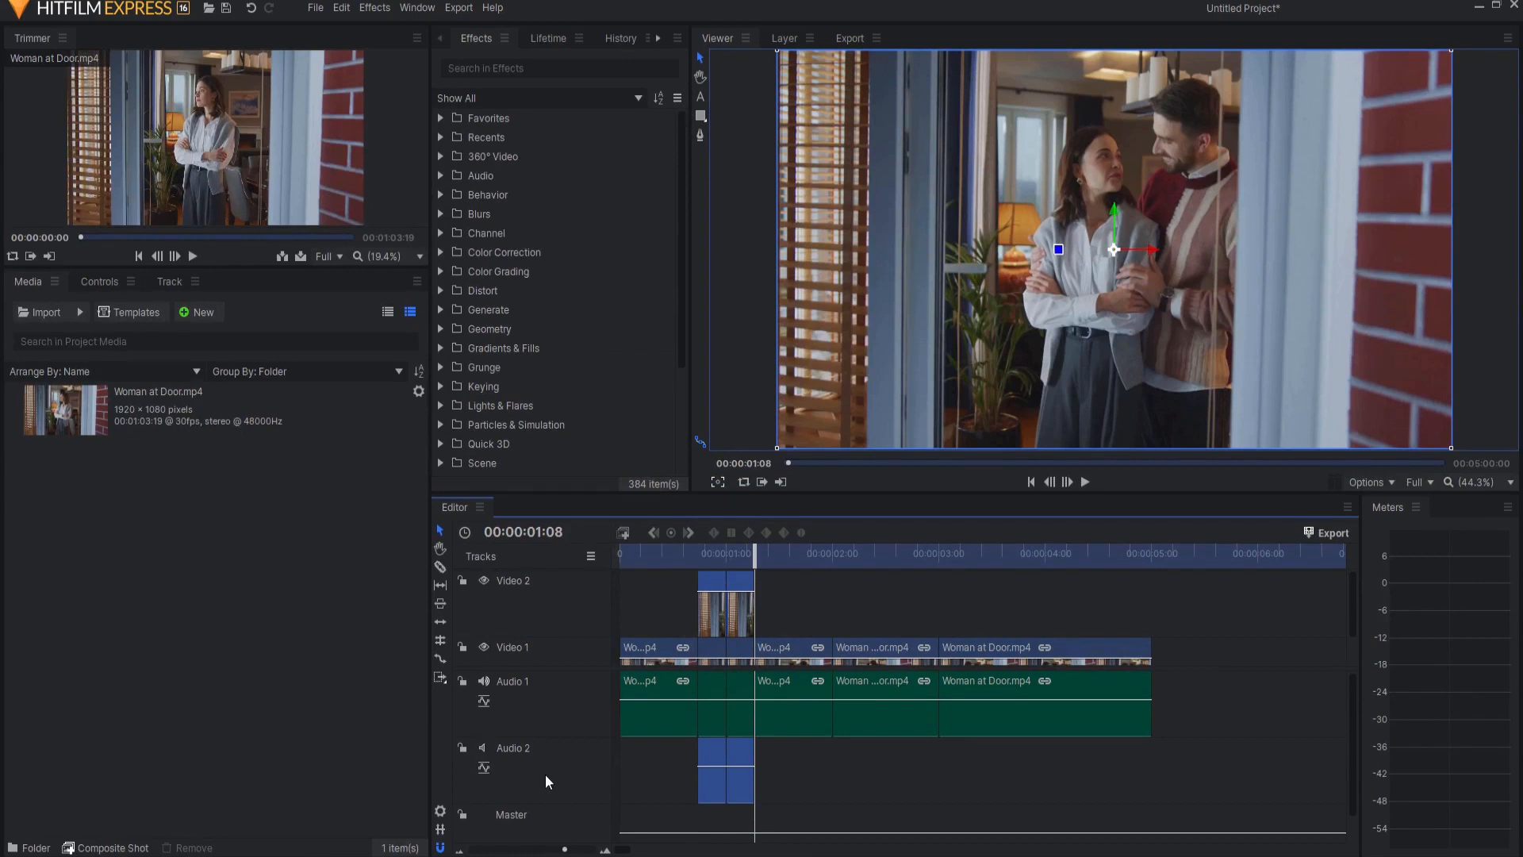
mouse_move(675, 762)
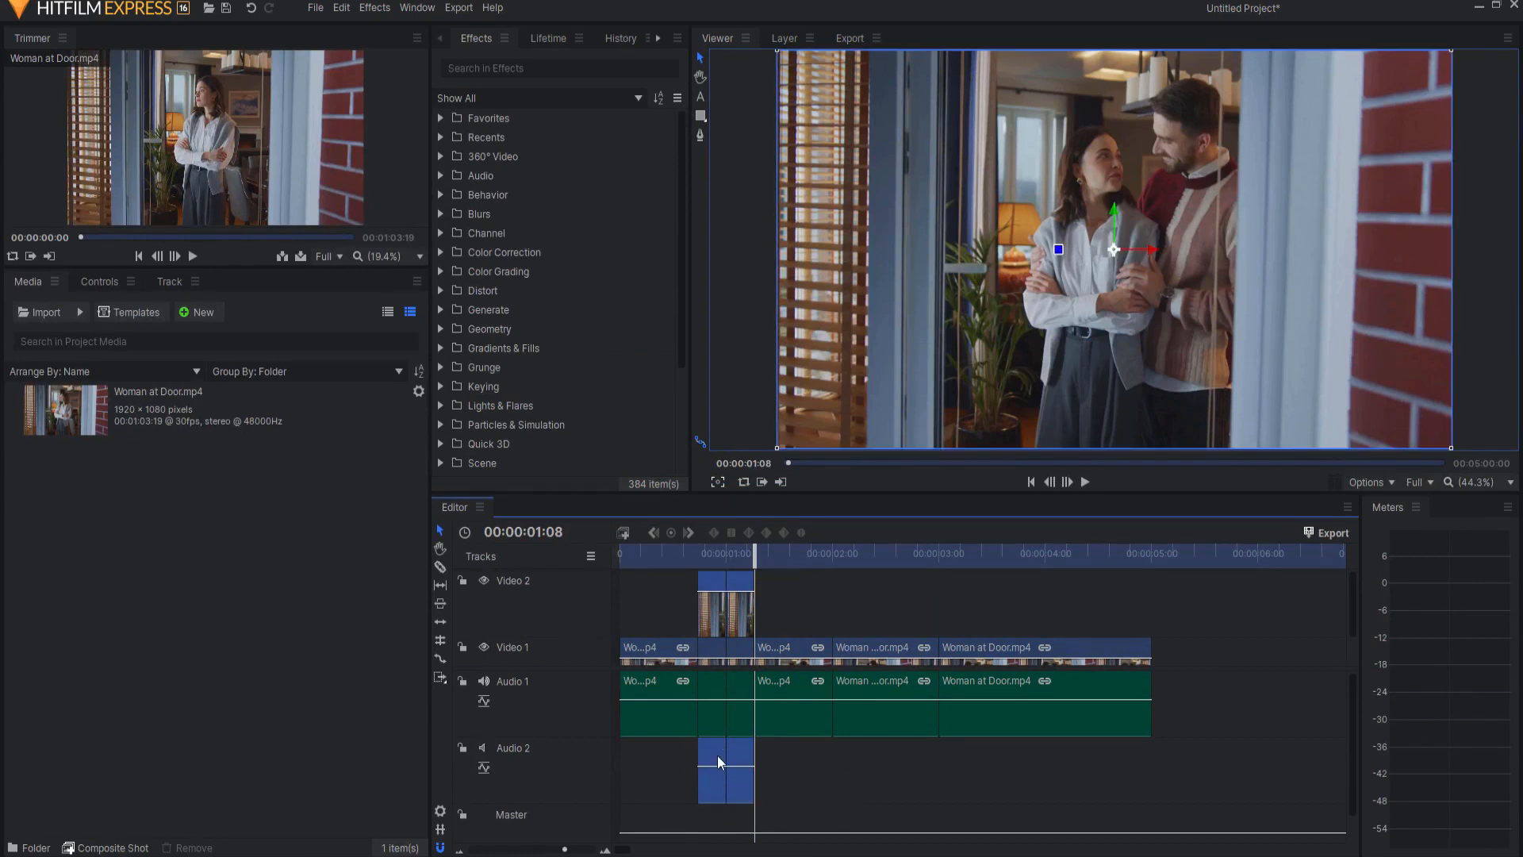
Unlink the copied clip's audio from its video via the right-click menu
right_click(724, 762)
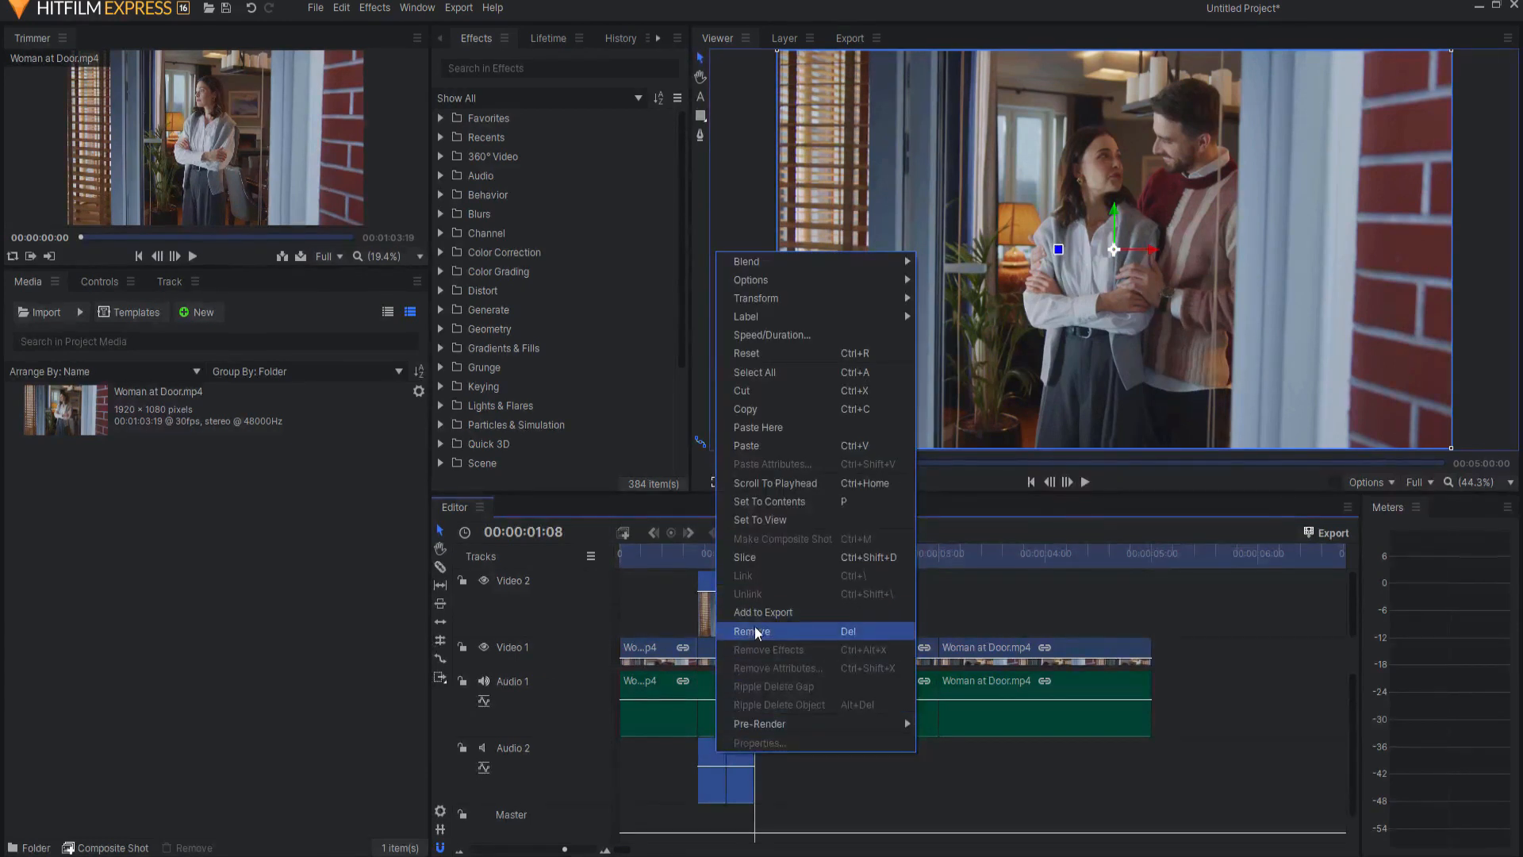
mouse_move(766, 640)
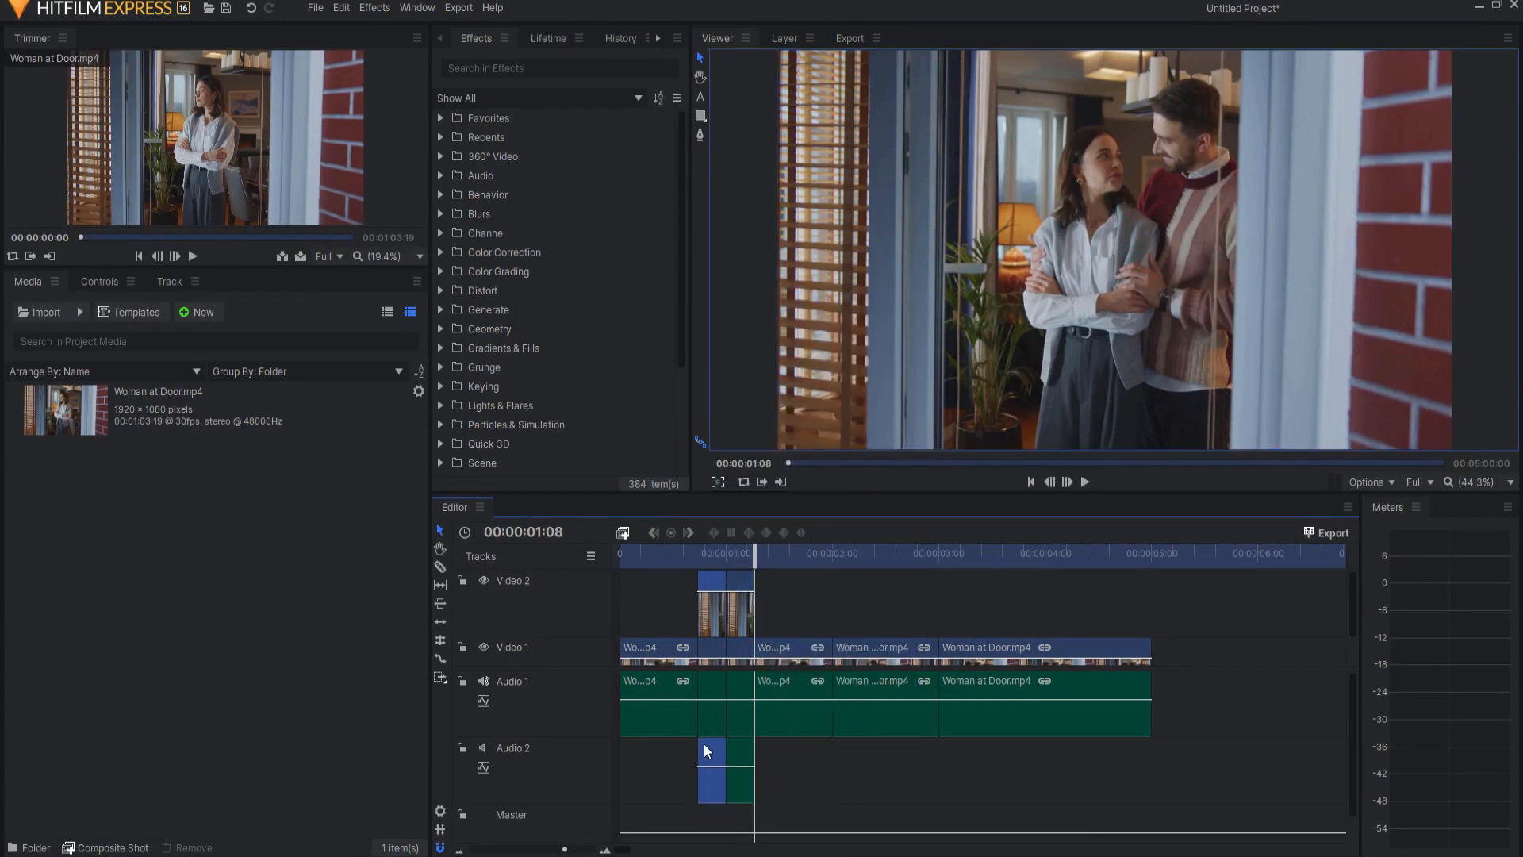
right_click(706, 748)
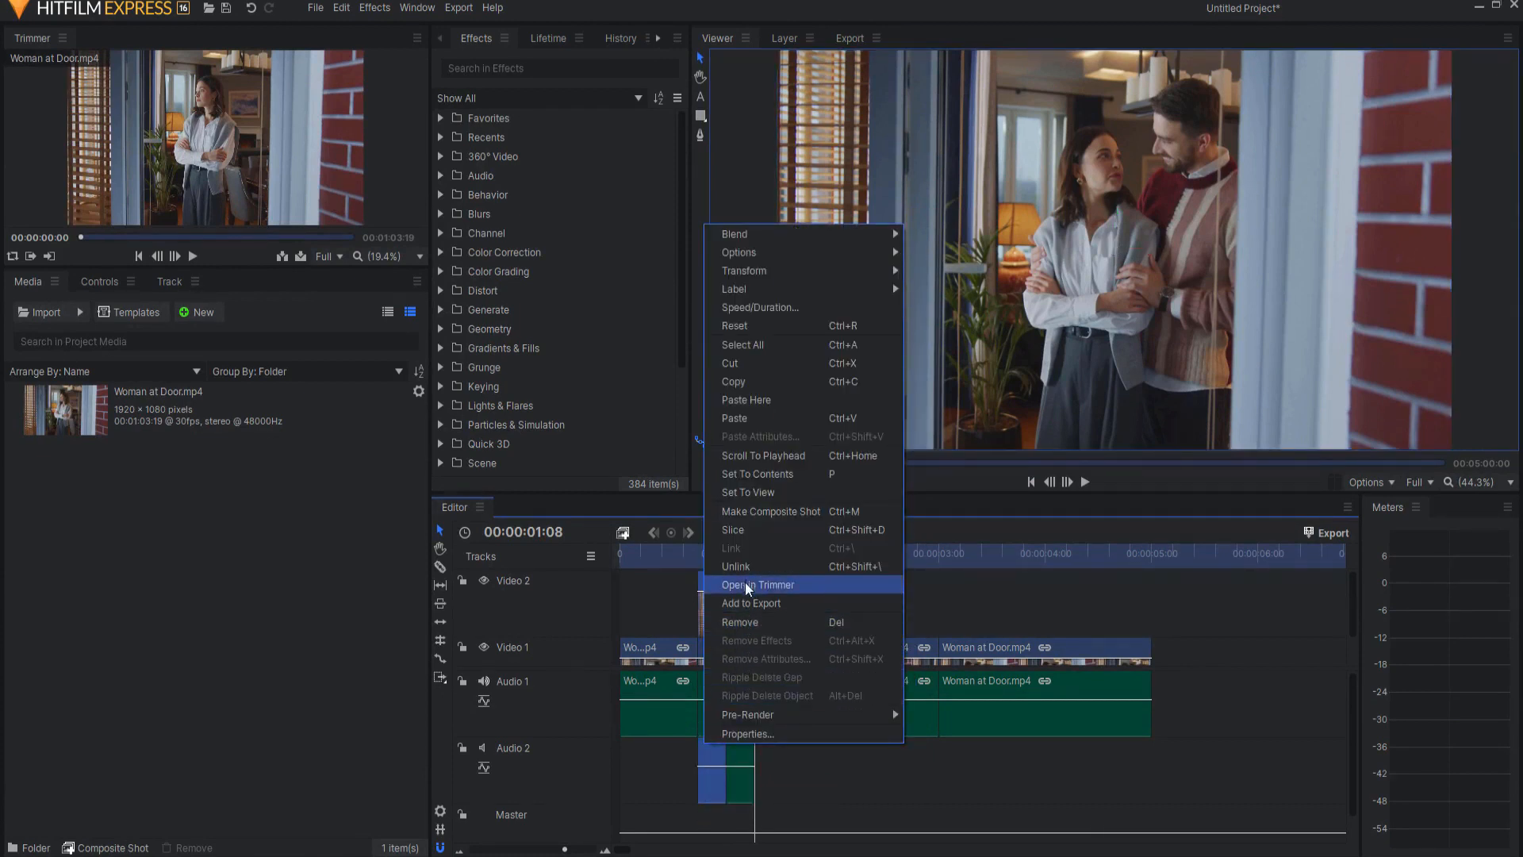
click(758, 584)
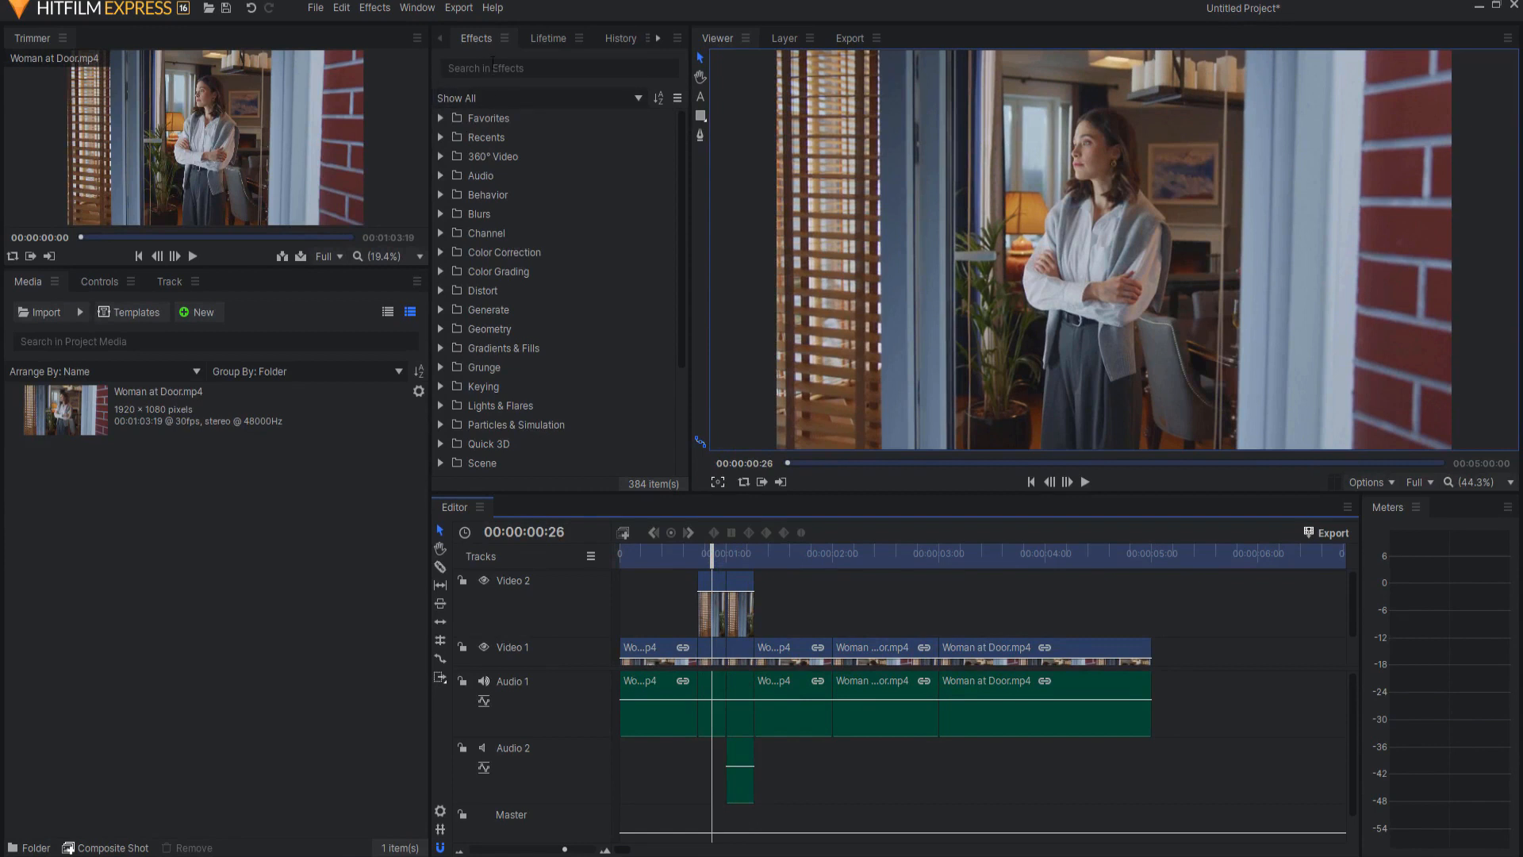
Apply Color Balance from an Effects search for 'color' and expand its Midtones settings
text(color)
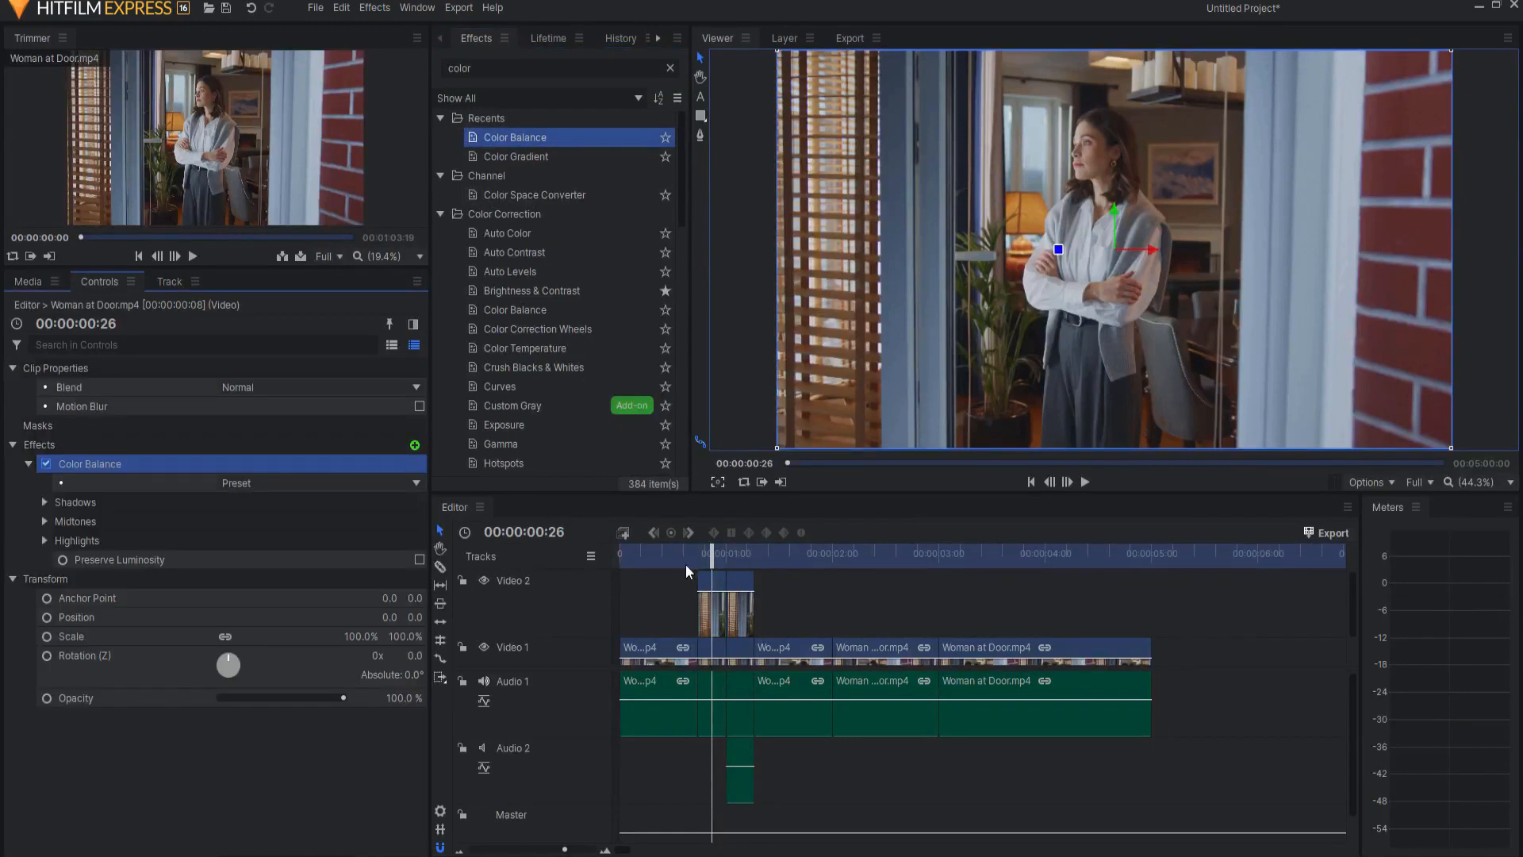
mouse_move(529, 722)
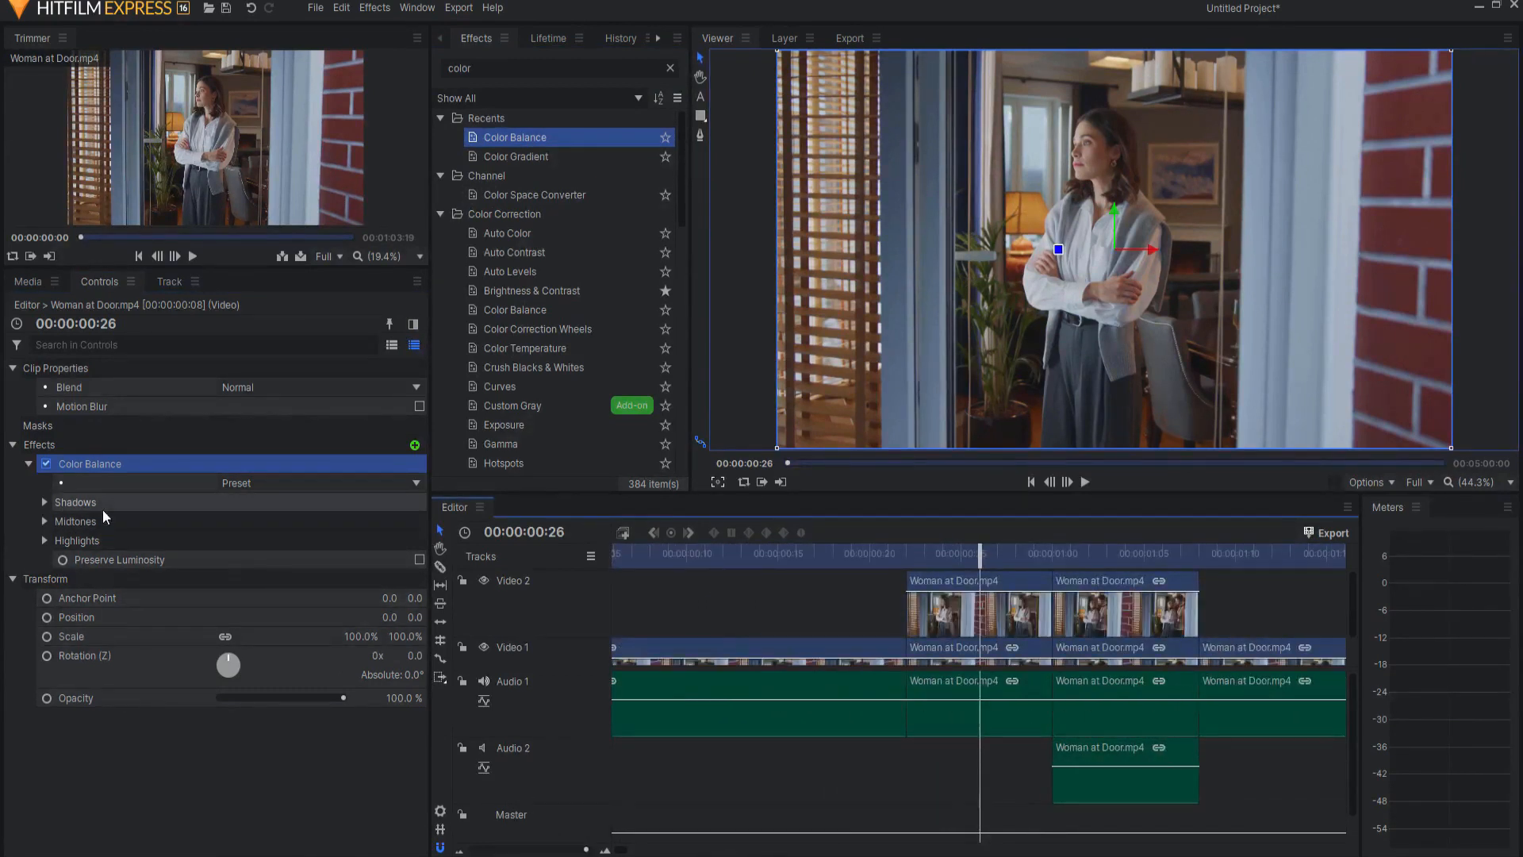
click(44, 522)
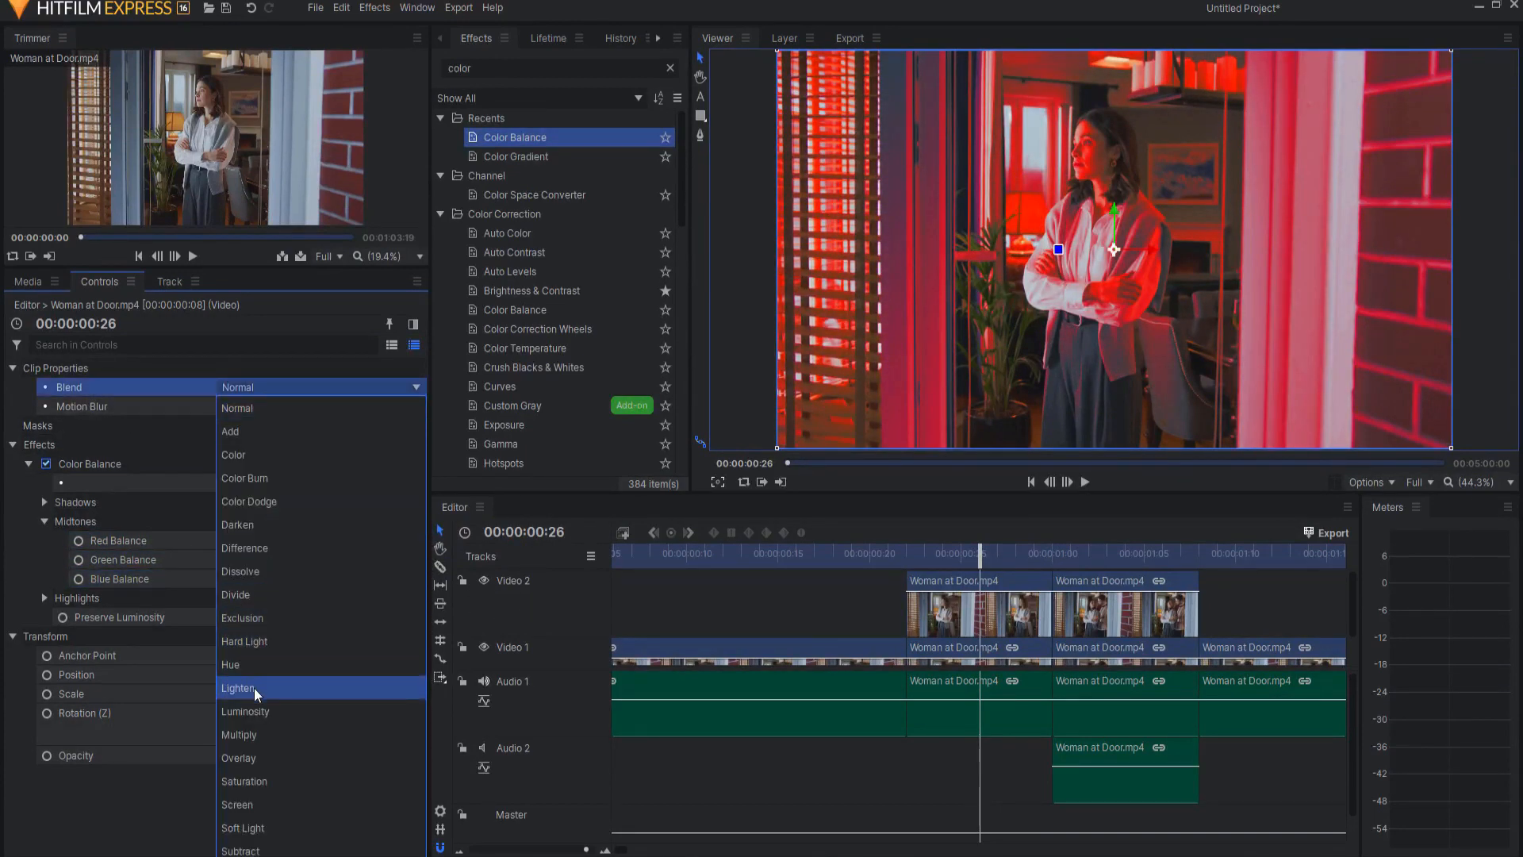
Set the Video 2 copy's blend mode to Lighten
click(238, 688)
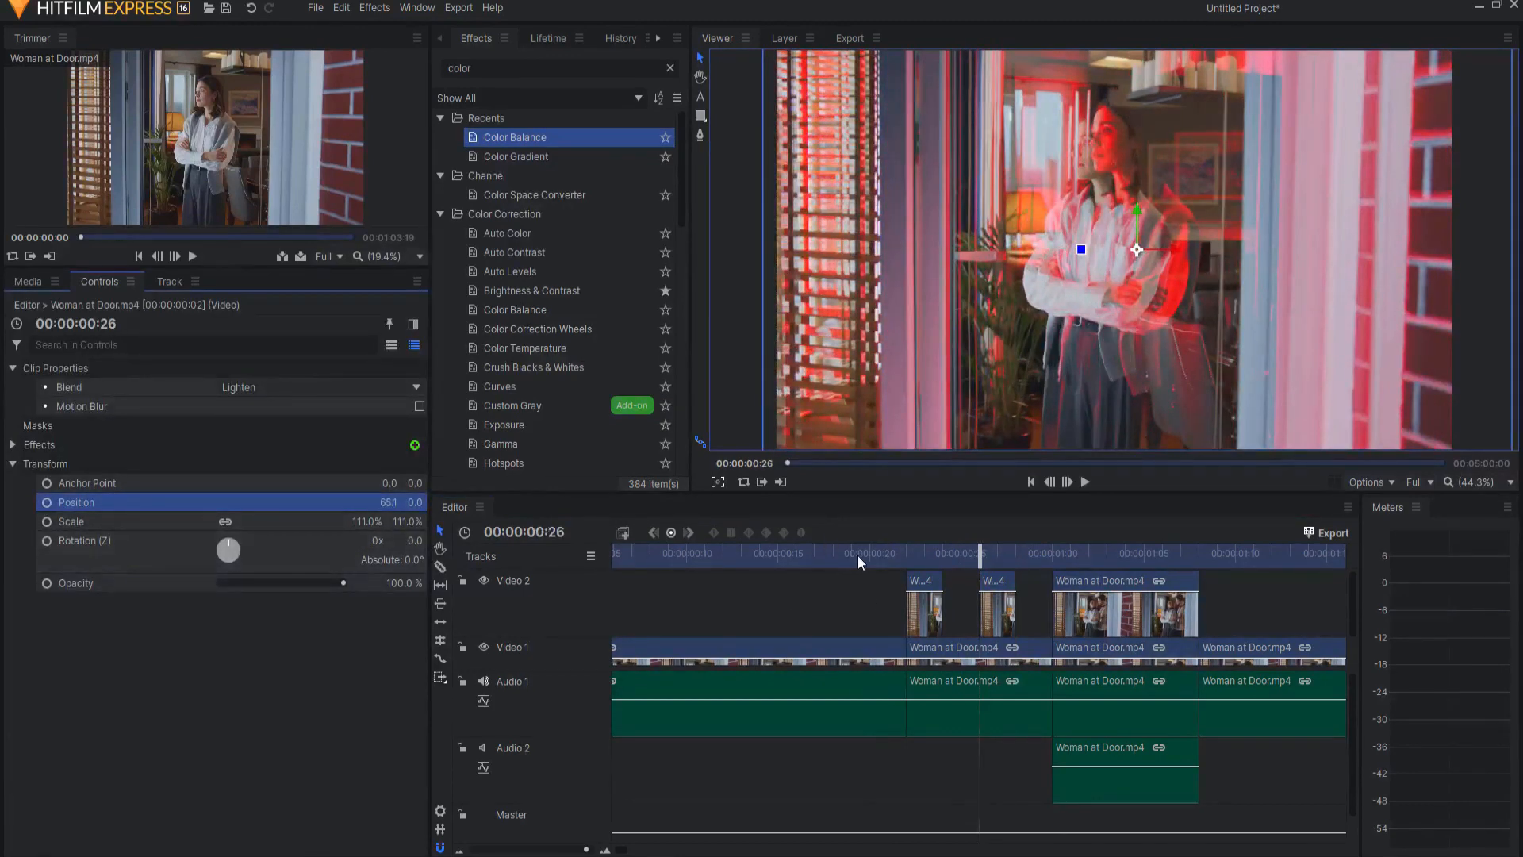
Play back the timeline to preview the scaled, offset red copy
click(1085, 481)
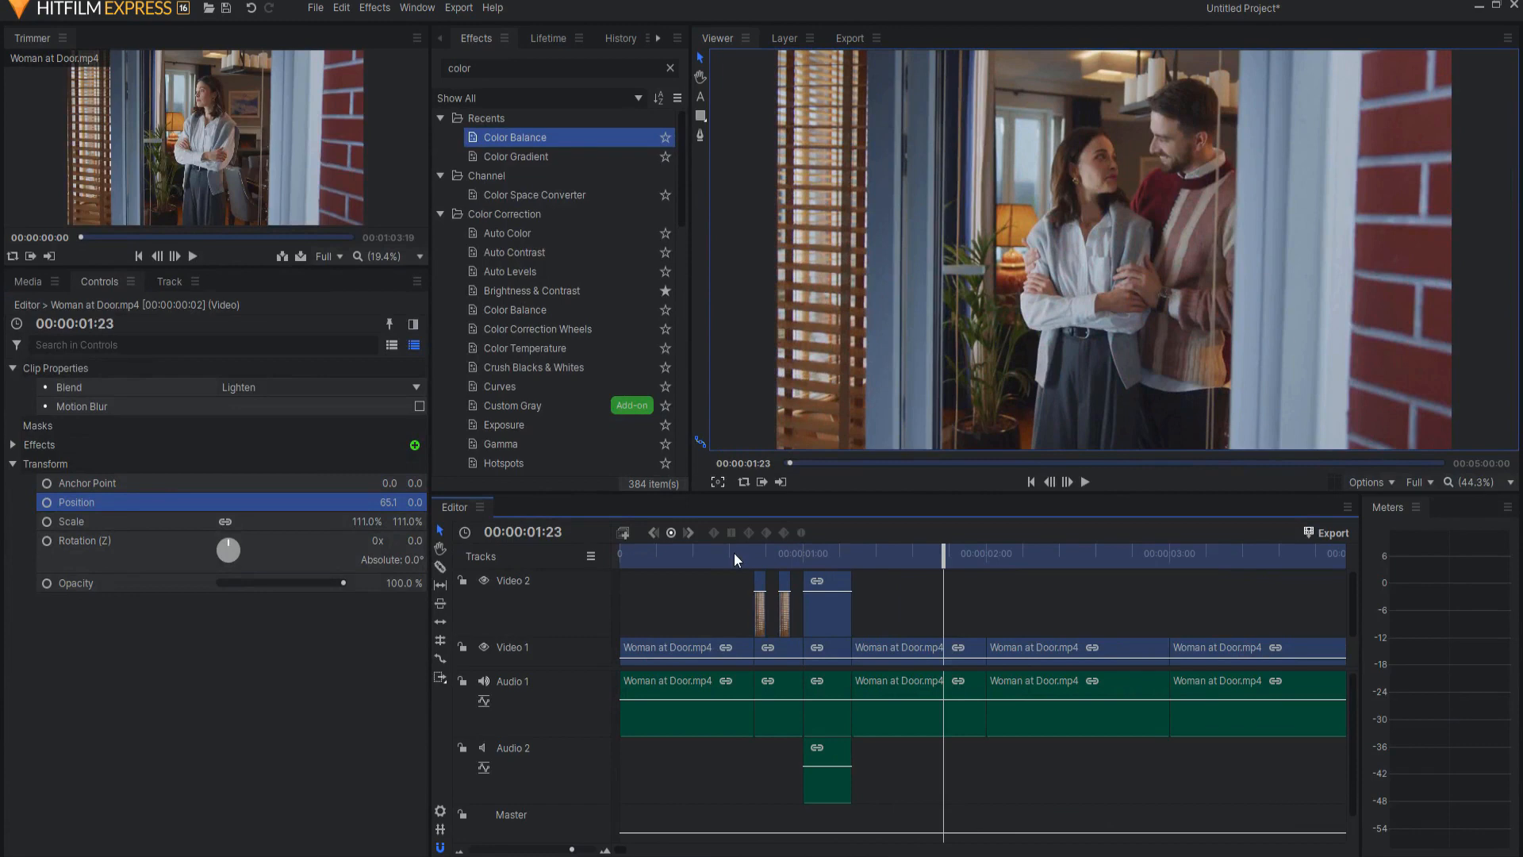
click(1085, 481)
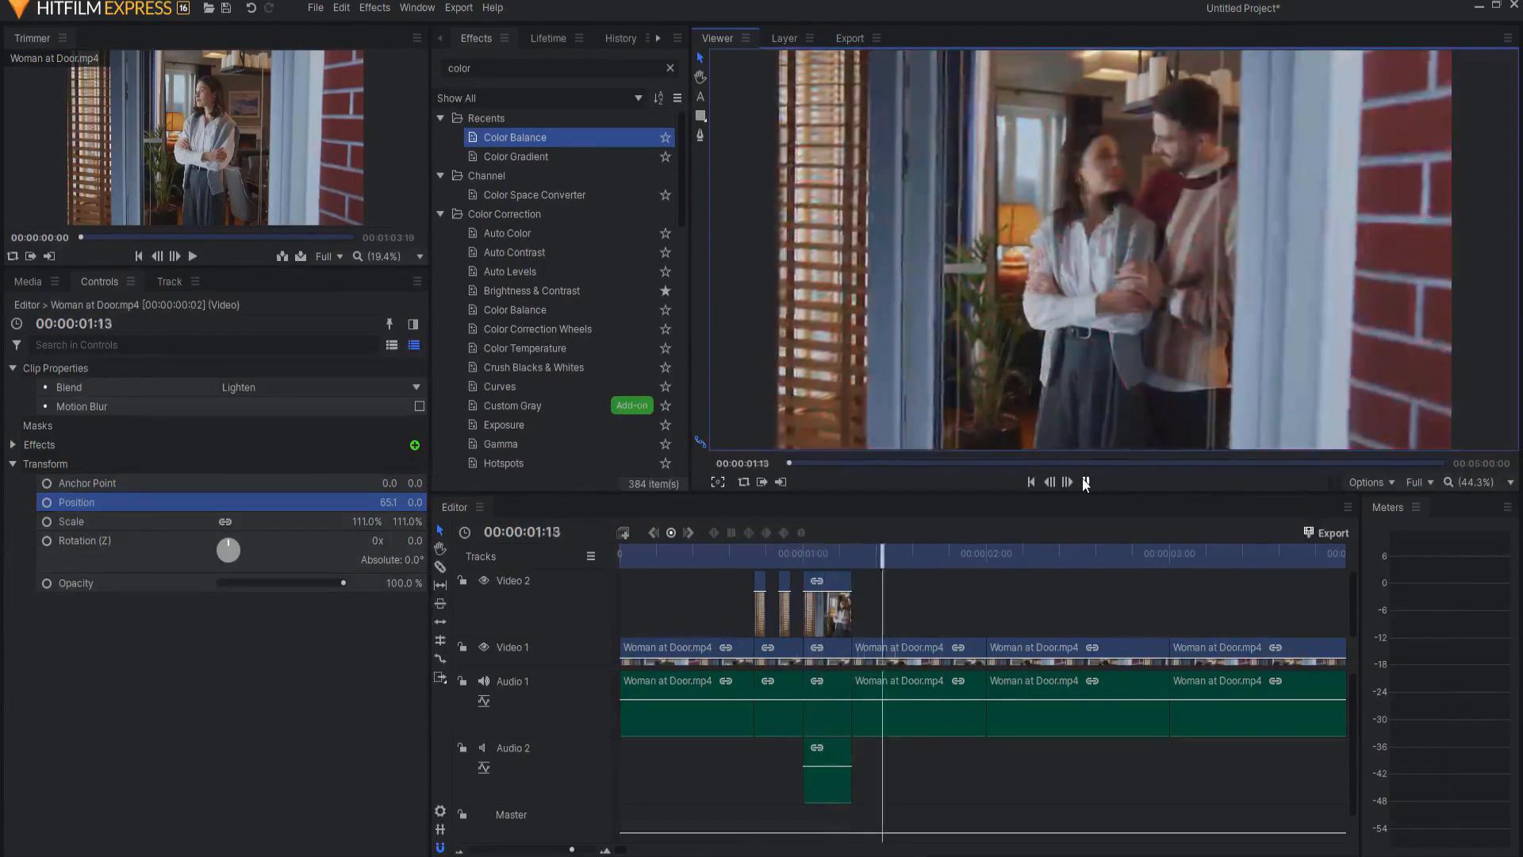
click(826, 602)
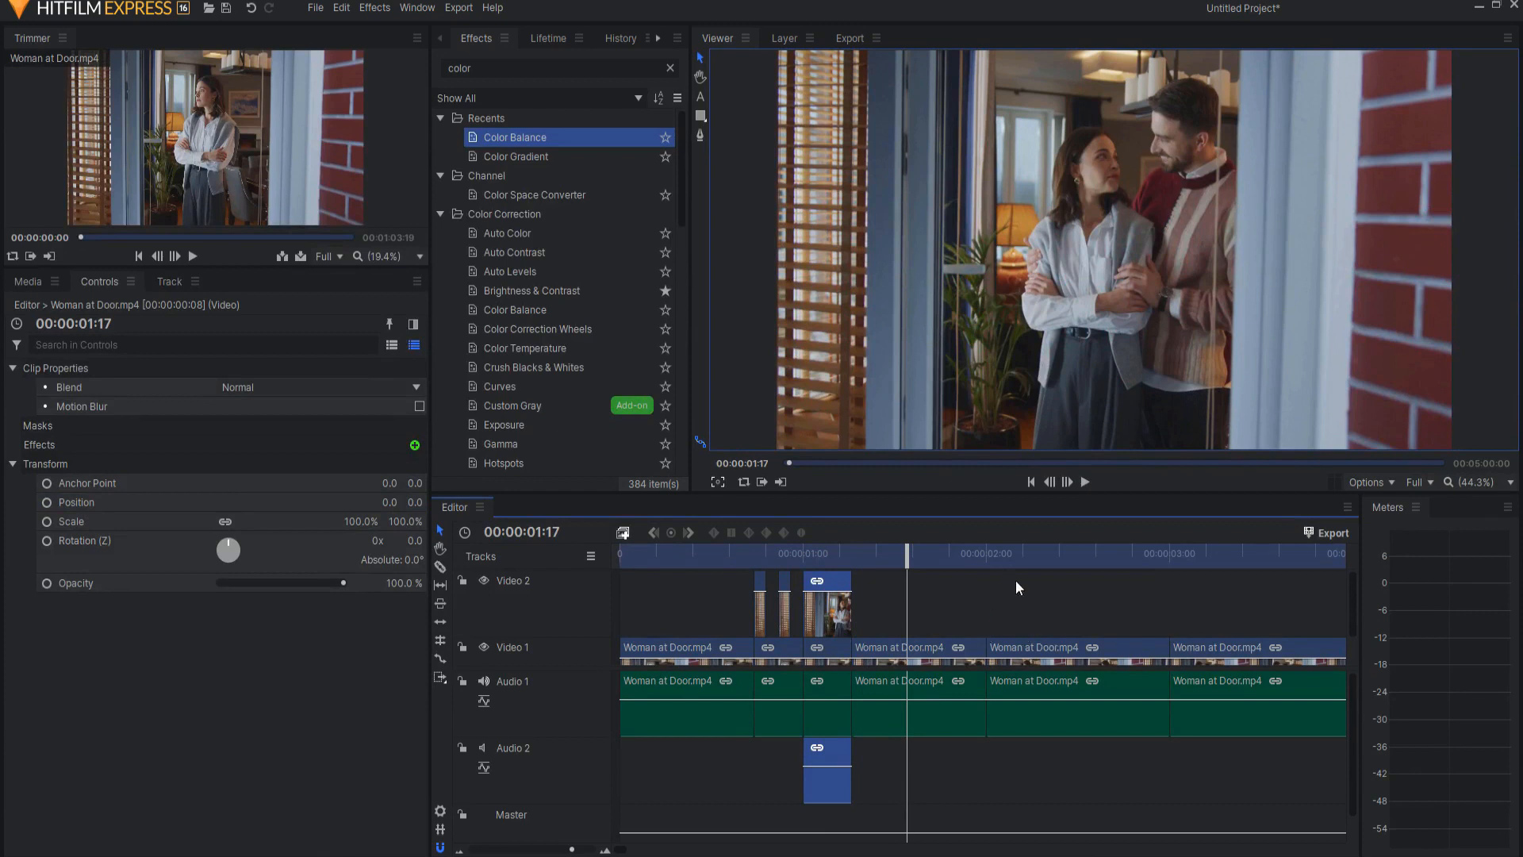
mouse_move(1147, 622)
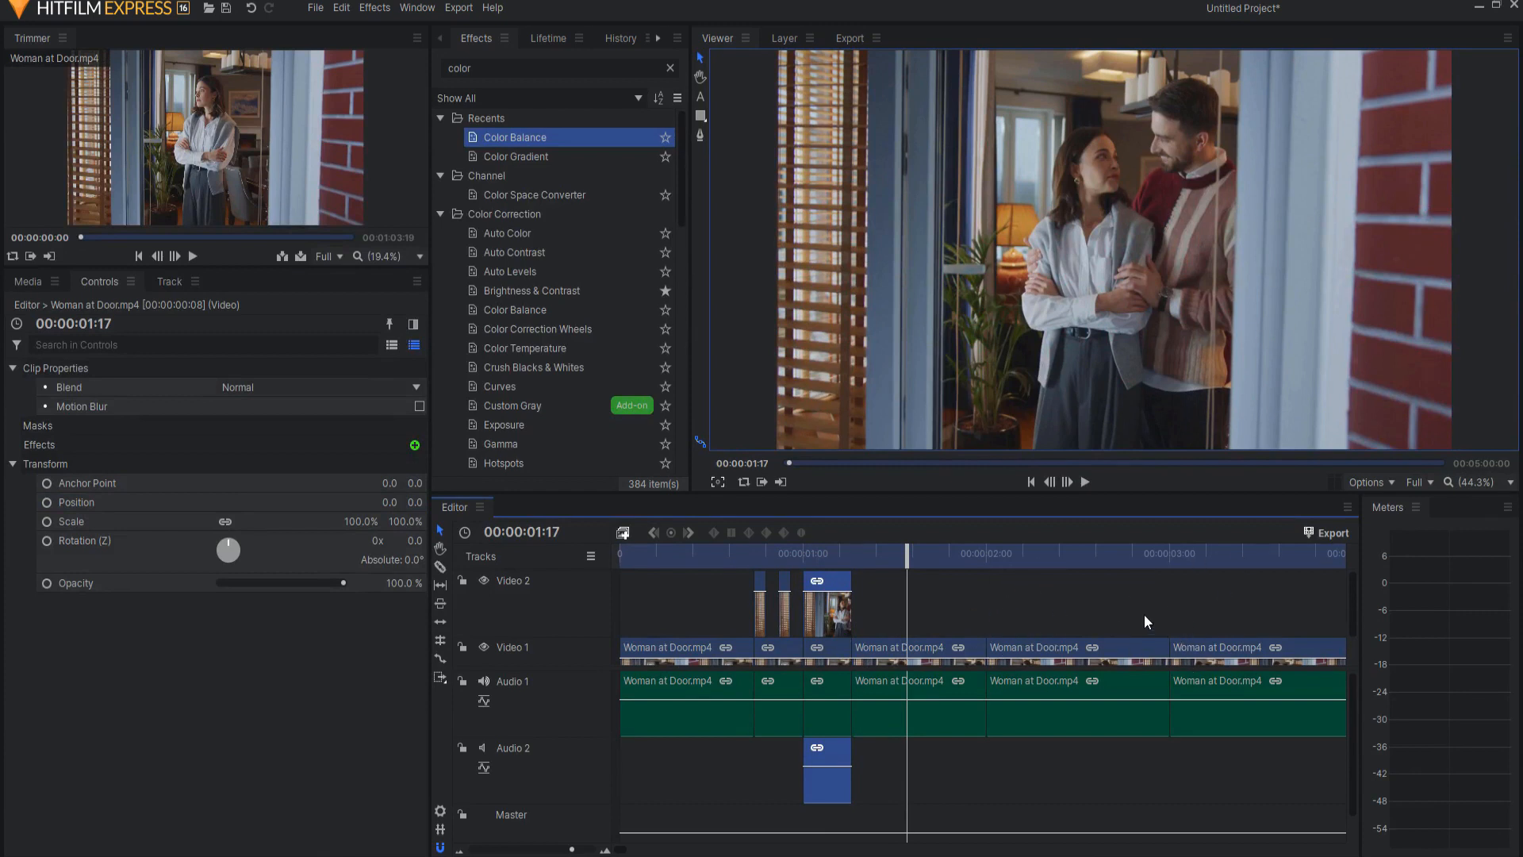